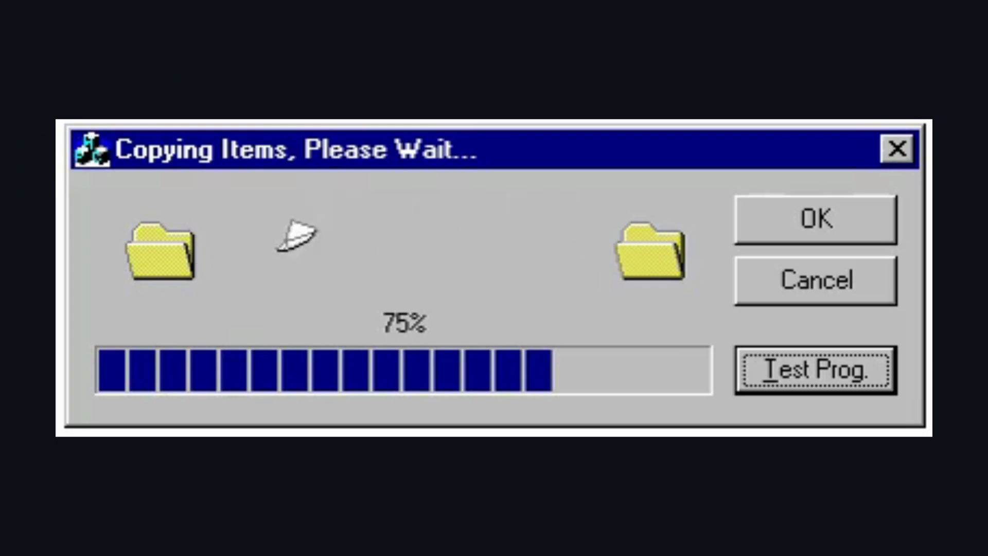
mouse_move(388, 224)
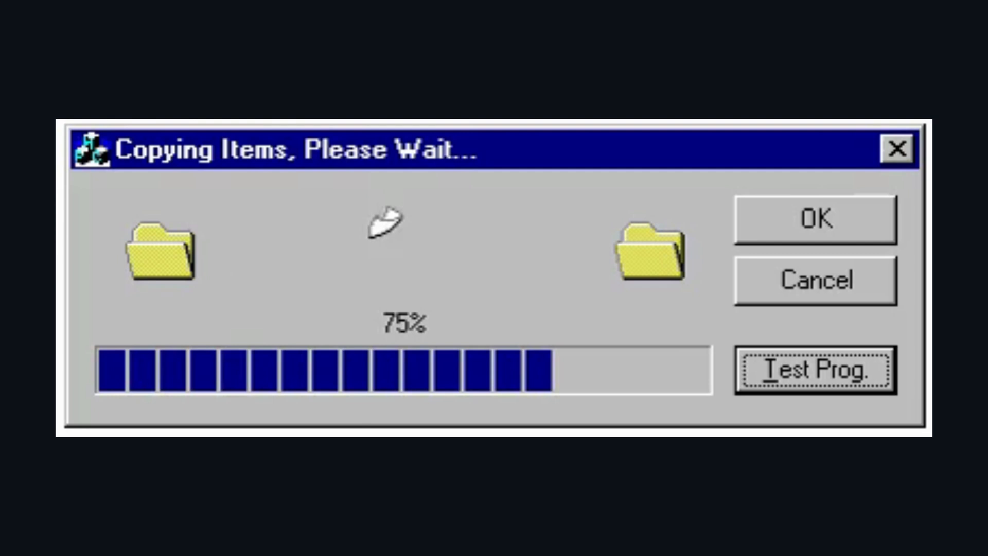